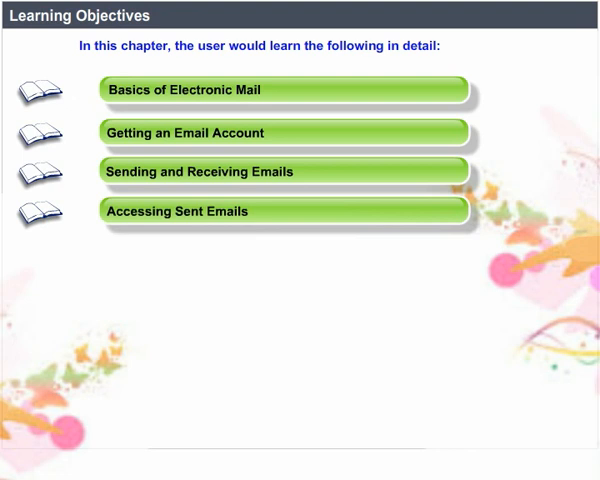
Advance past the Learning Objectives slide to the email addressing demo
{"action": "left_click", "coordinate": [285, 89]}
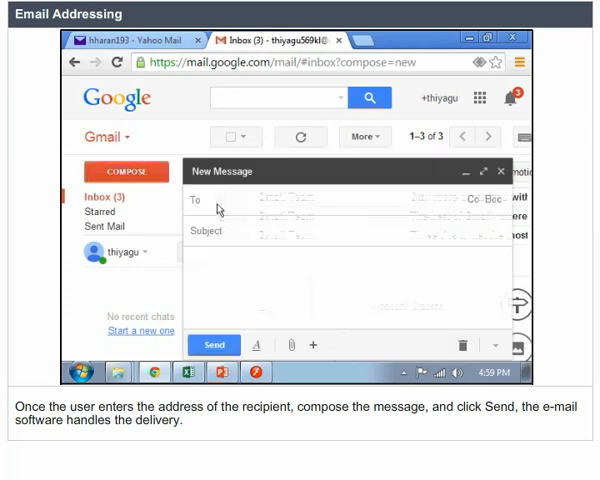
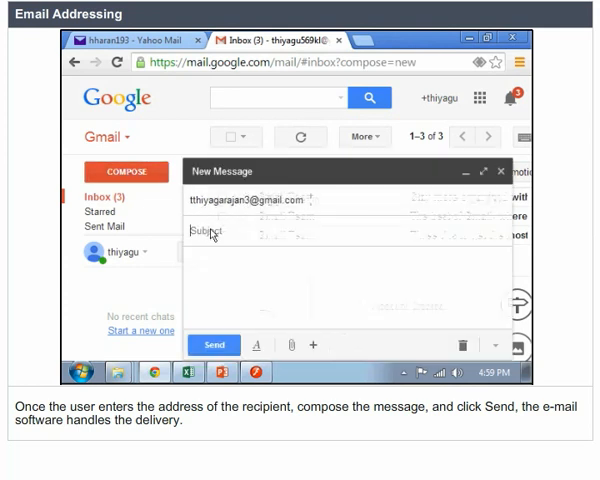
{"action": "type", "text": "Hi mani"}
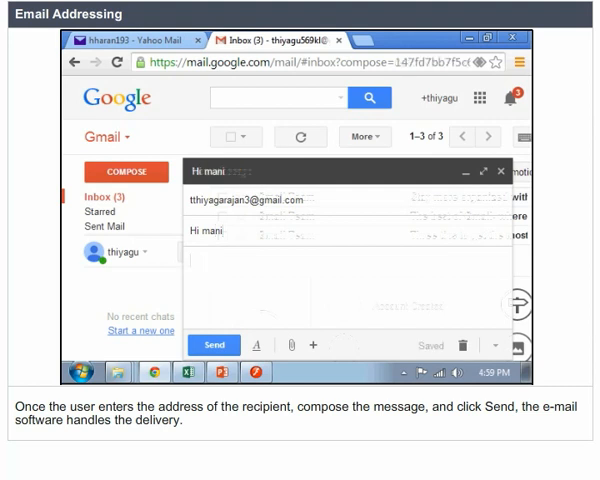
{"action": "type", "text": "Today evening i want to go to delhi"}
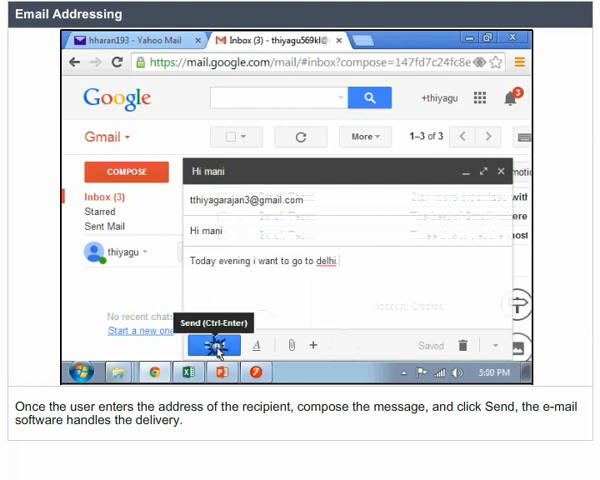
{"action": "left_click", "coordinate": [203, 345]}
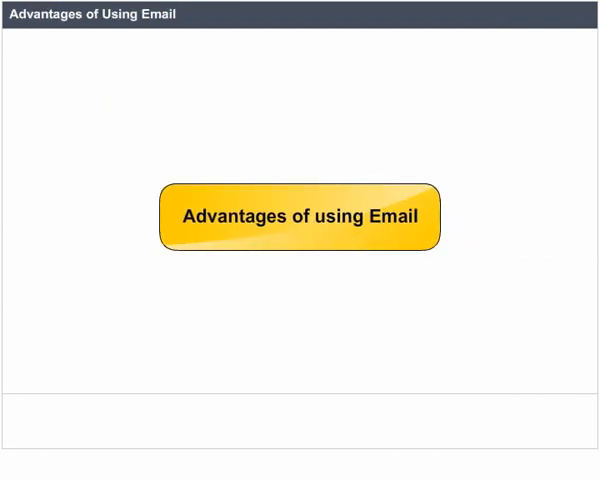
Open the 'Advantages of using Email' topic and advance to the search lesson
{"action": "left_click", "coordinate": [299, 217]}
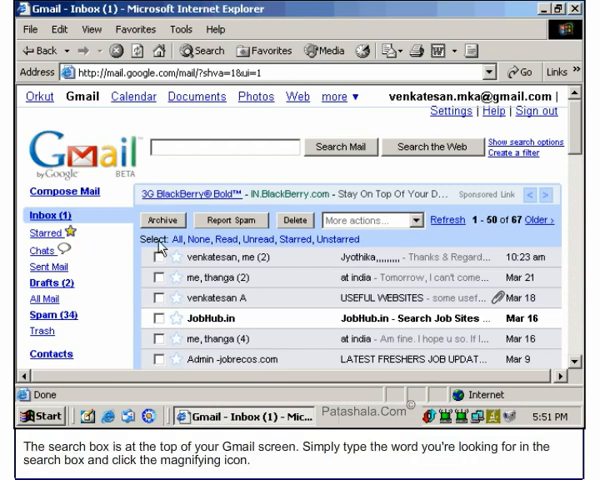
Search the mailbox for 'mai' and scroll through the matching messages
{"action": "type", "text": "mai"}
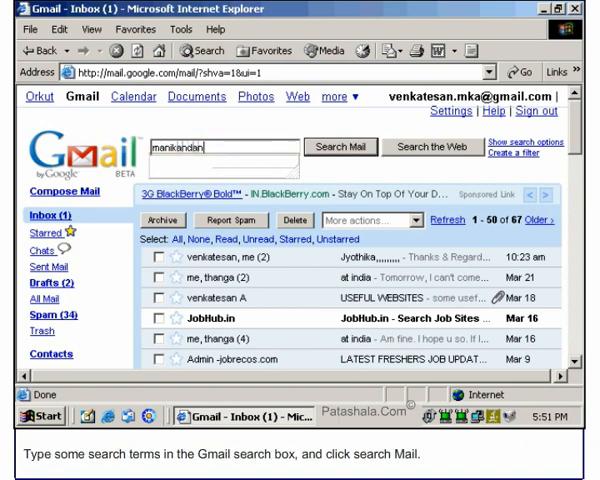
{"action": "left_click", "coordinate": [340, 146]}
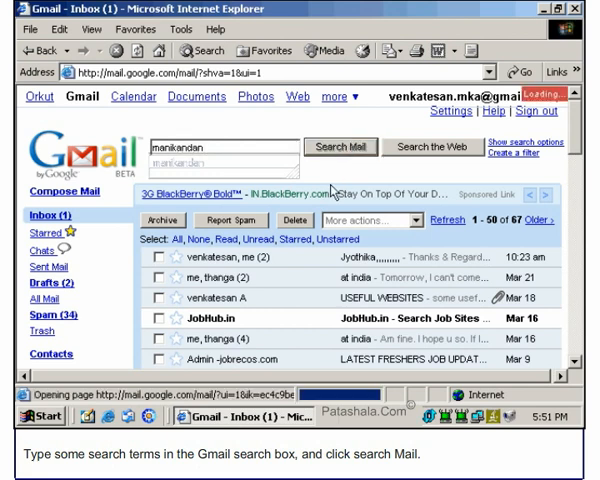
{"action": "left_click", "coordinate": [340, 145]}
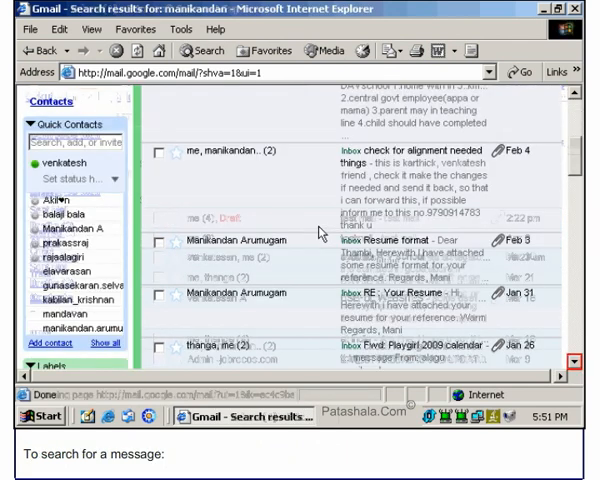
{"action": "scroll", "scroll_direction": "down", "scroll_amount": 3}
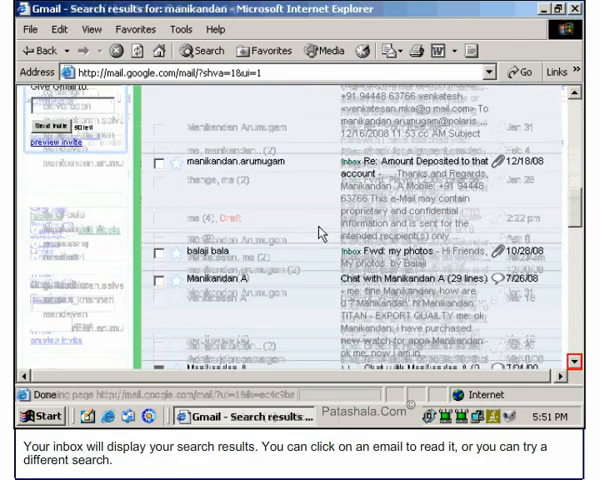
{"action": "scroll", "scroll_direction": "down", "scroll_amount": 3}
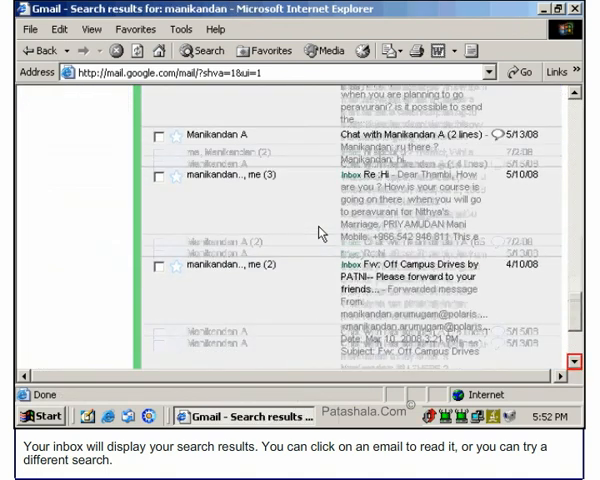
{"action": "scroll", "scroll_direction": "down", "scroll_amount": 3}
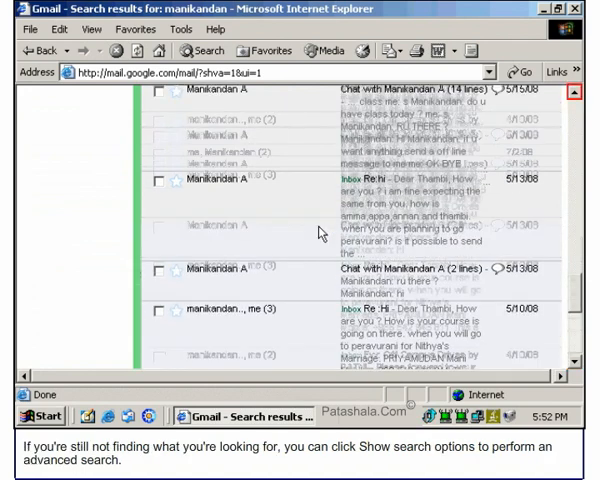
{"action": "scroll", "scroll_direction": "down", "scroll_amount": 3}
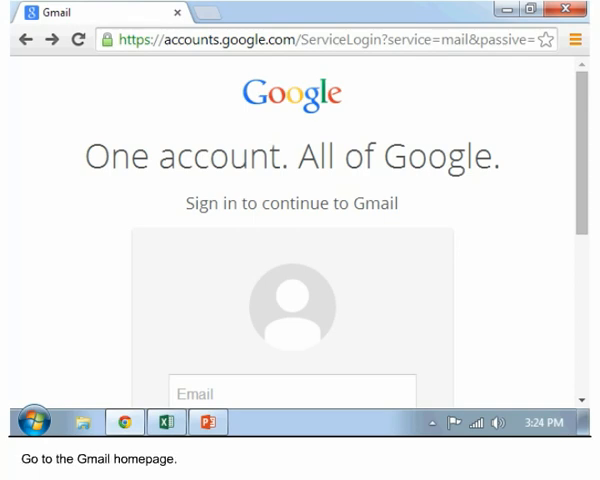
Scroll the Gmail sign-in page down to the 'Create an account' link
{"action": "scroll", "scroll_direction": "down", "scroll_amount": 3}
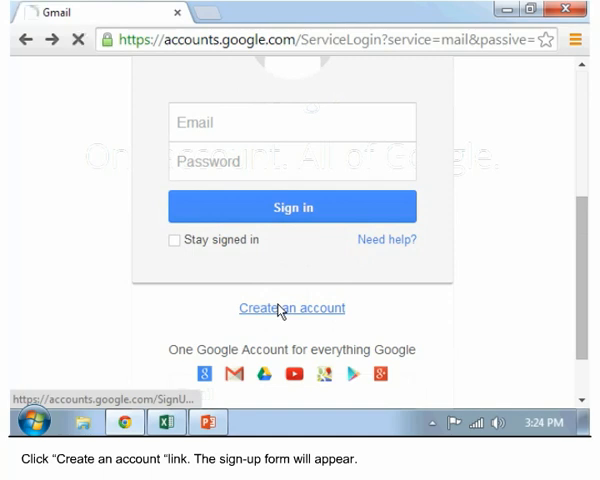
{"action": "left_click", "coordinate": [292, 308]}
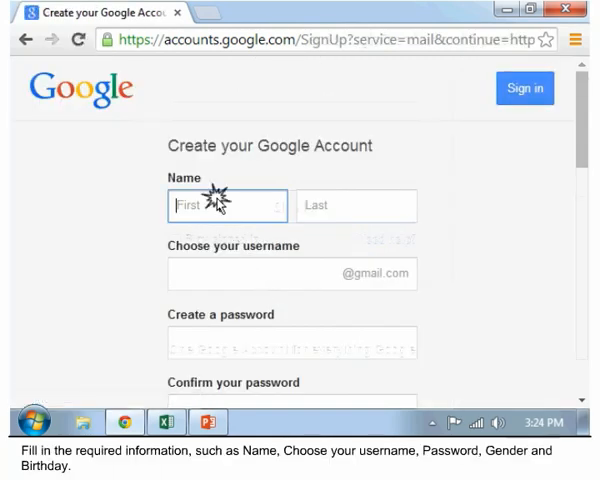
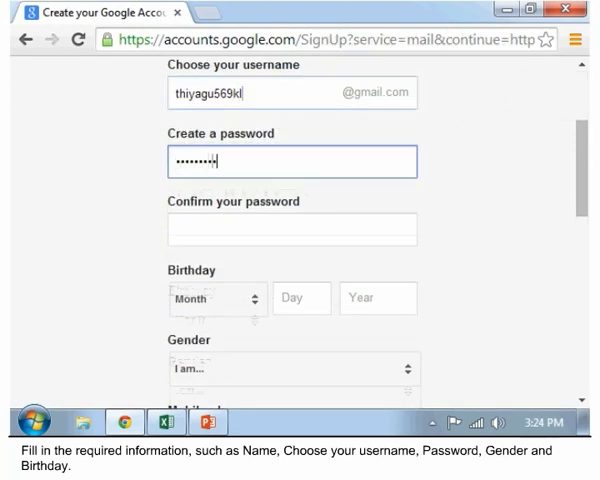
{"action": "left_click", "coordinate": [210, 298]}
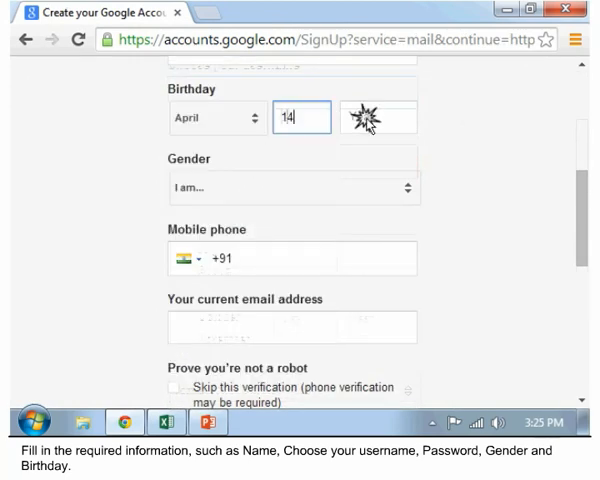
{"action": "type", "text": "1990"}
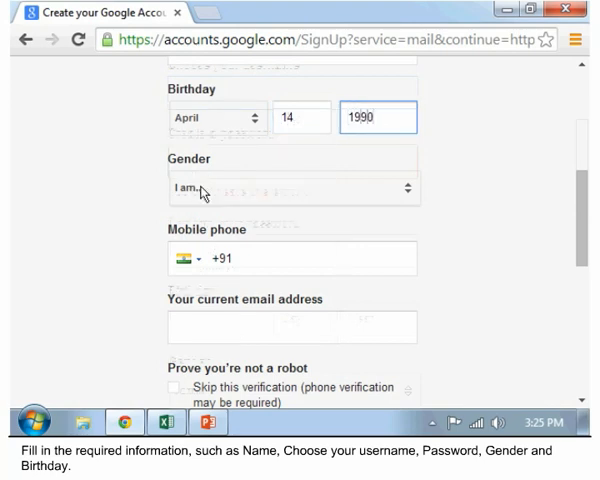
{"action": "left_click", "coordinate": [293, 188]}
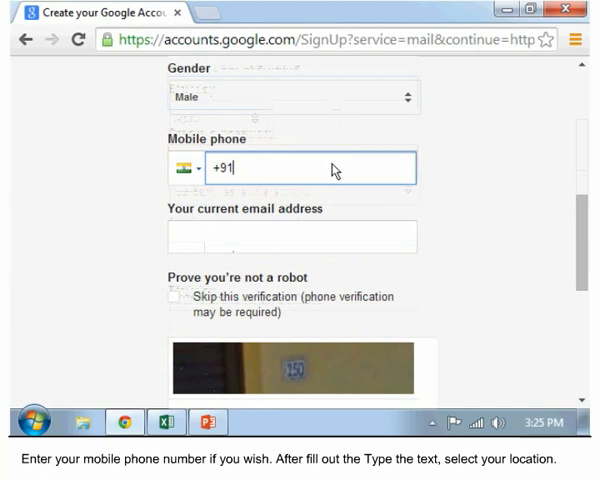
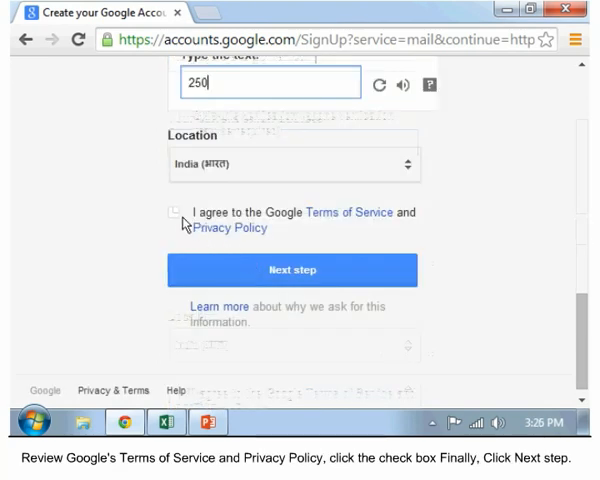
{"action": "left_click", "coordinate": [170, 212]}
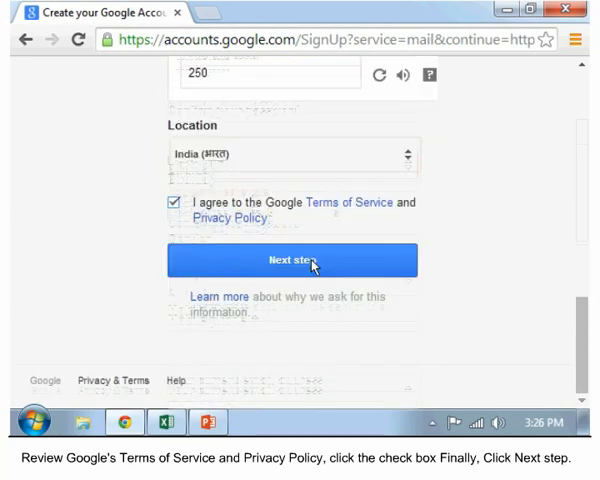
{"action": "left_click", "coordinate": [292, 260]}
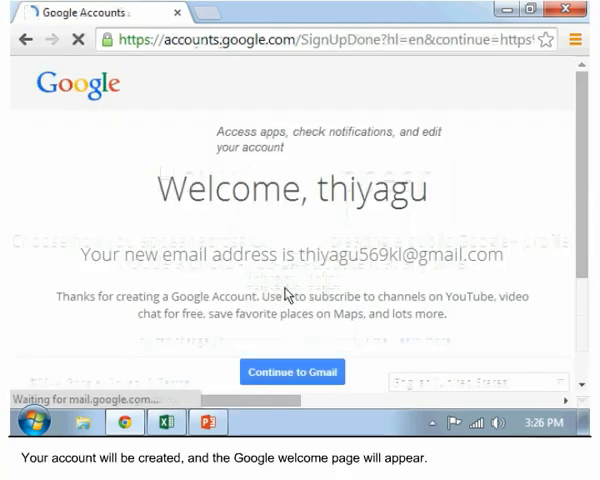
{"action": "scroll", "scroll_direction": "down", "scroll_amount": 3}
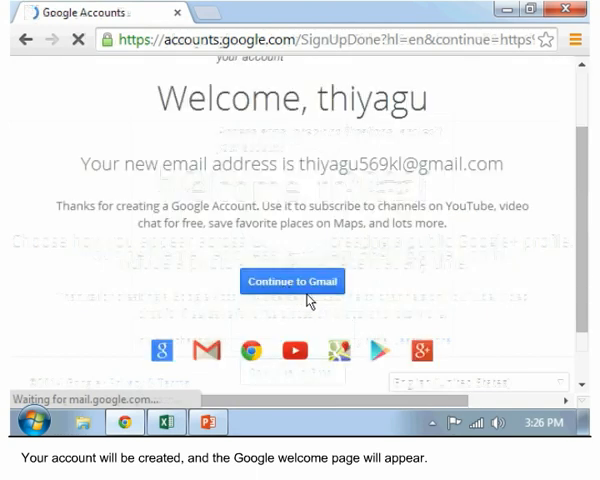
{"action": "left_click", "coordinate": [292, 281]}
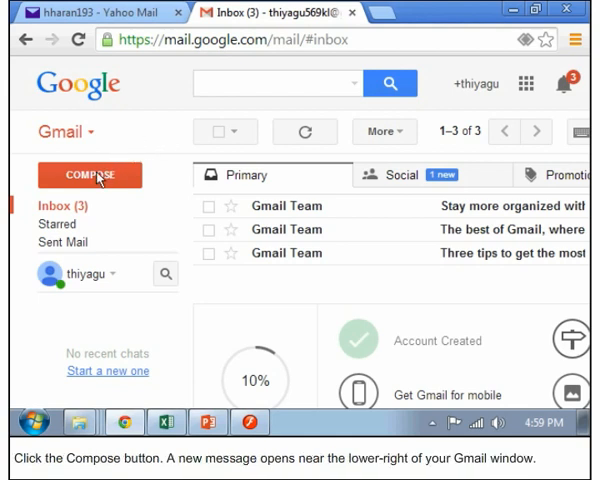
{"action": "left_click", "coordinate": [90, 174]}
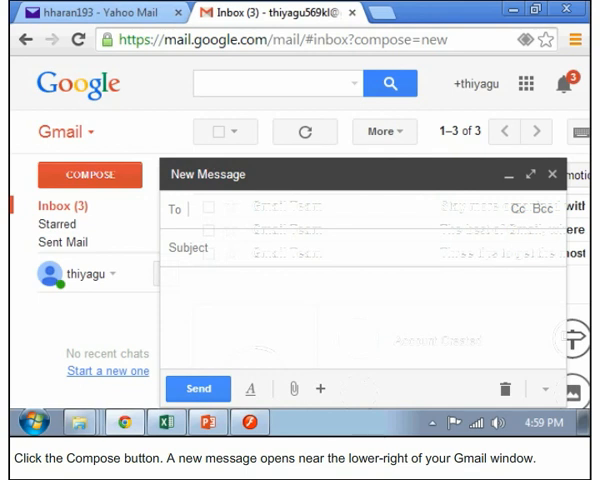
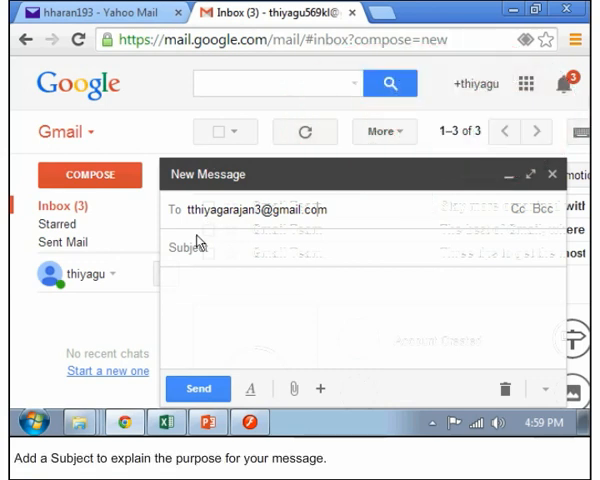
Add subject 'Hi mahi' and a body about going to Delhi this evening, then send
{"action": "type", "text": "Hi"}
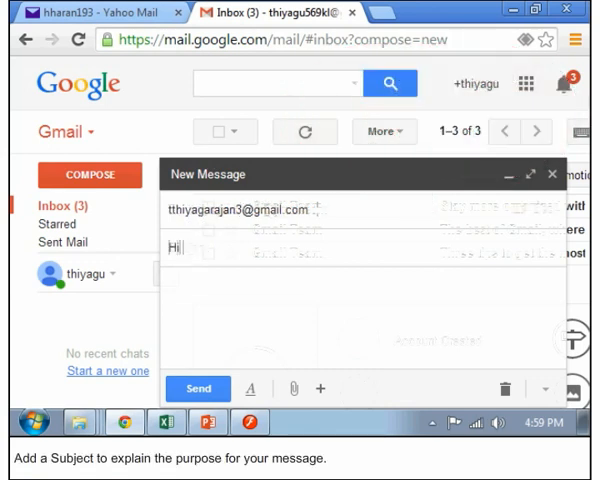
{"action": "type", "text": "mahi"}
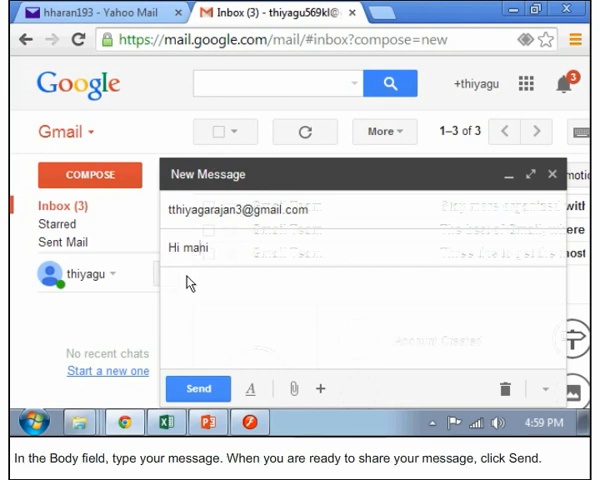
{"action": "type", "text": "Today evening i want to go to delhi"}
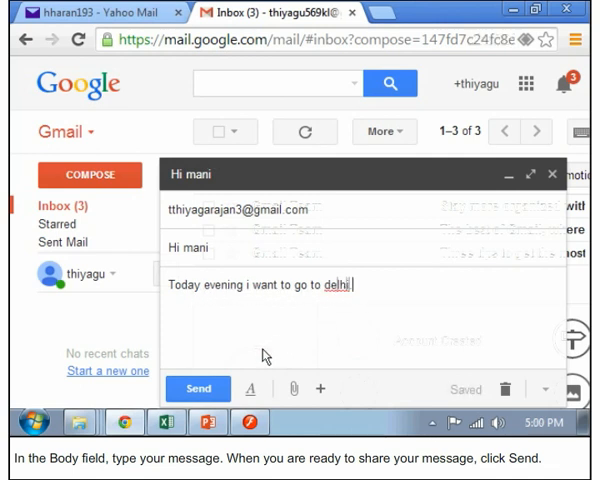
{"action": "left_click", "coordinate": [198, 388]}
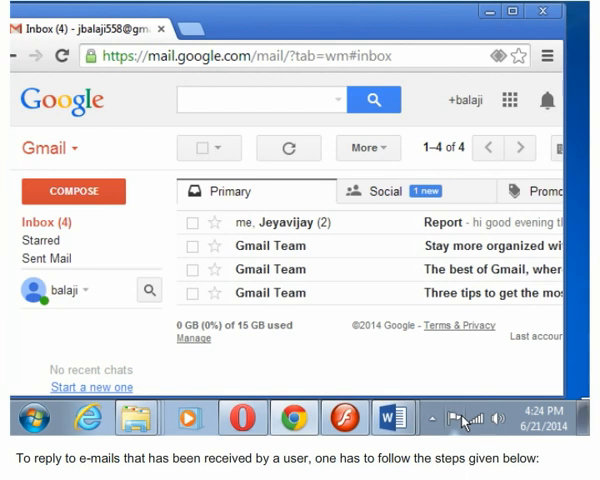
{"action": "mouse_move", "coordinate": [460, 410]}
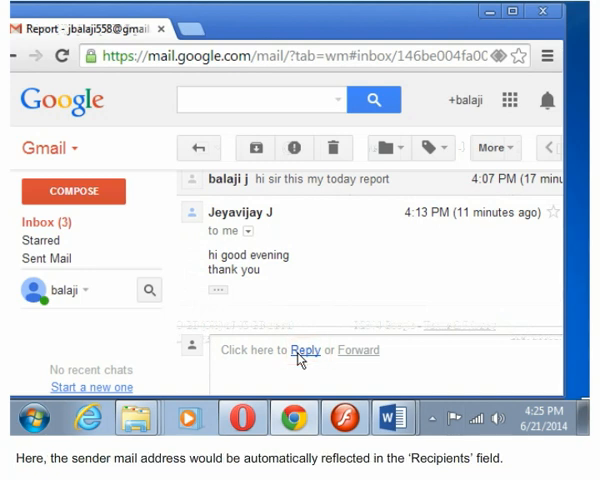
Reply 'hi sir thank you' to the Report email and send it
{"action": "left_click", "coordinate": [305, 350]}
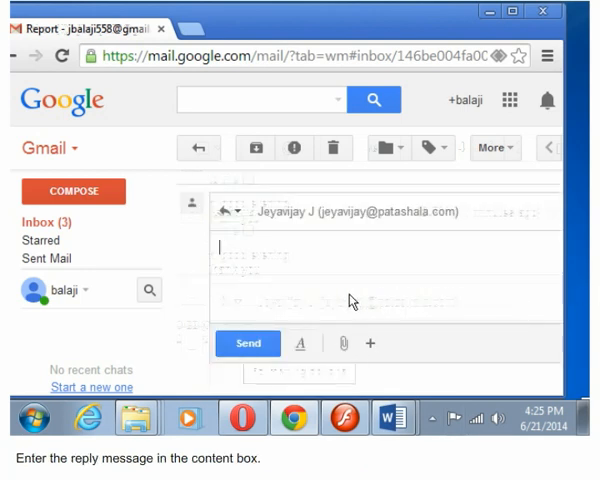
{"action": "type", "text": "hi sir thank you"}
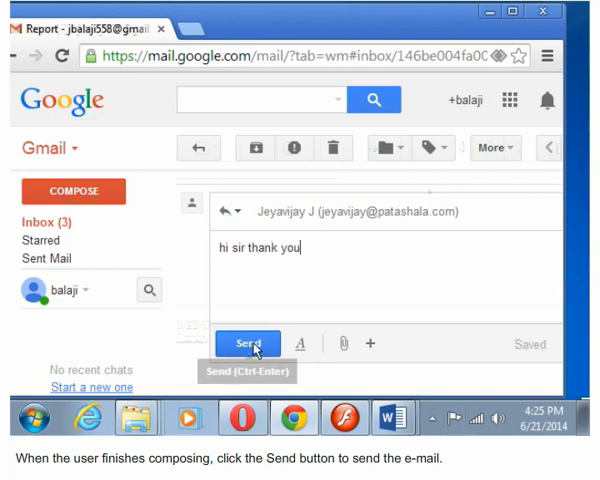
{"action": "left_click", "coordinate": [247, 344]}
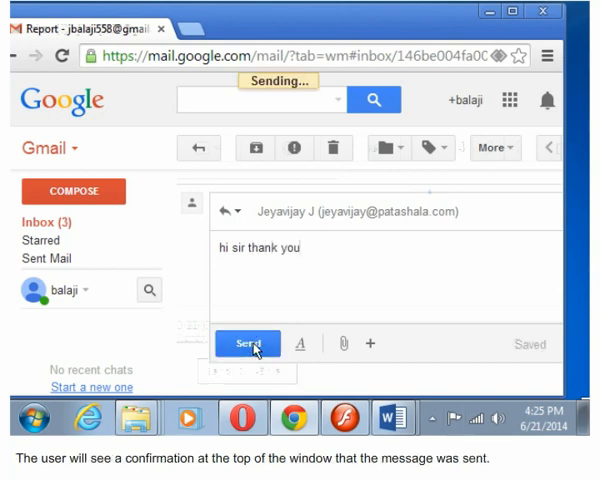
{"action": "left_click", "coordinate": [247, 344]}
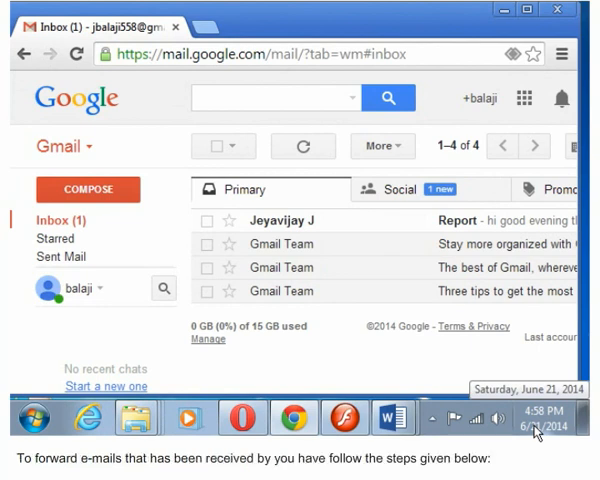
{"action": "mouse_move", "coordinate": [326, 338]}
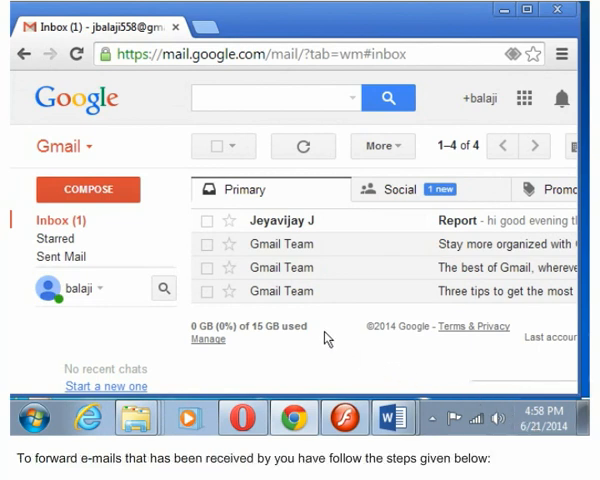
{"action": "left_click", "coordinate": [465, 220]}
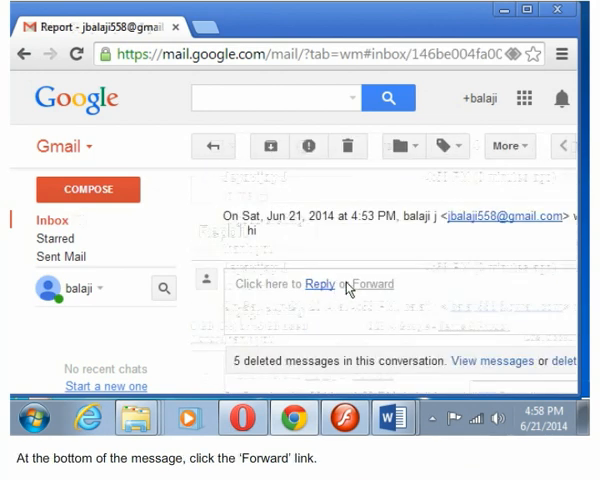
{"action": "left_click", "coordinate": [372, 284]}
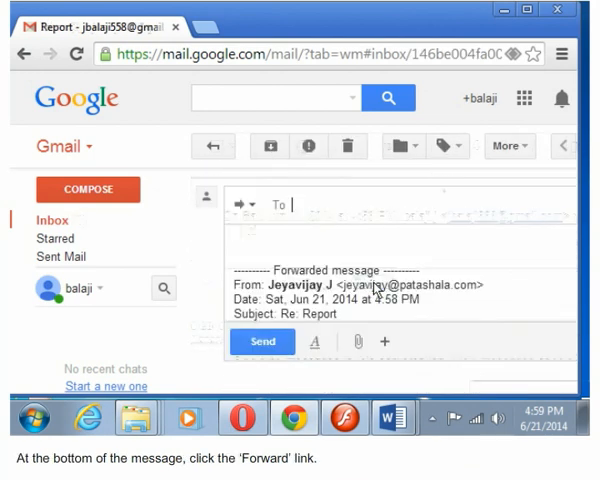
{"action": "type", "text": "jay J"}
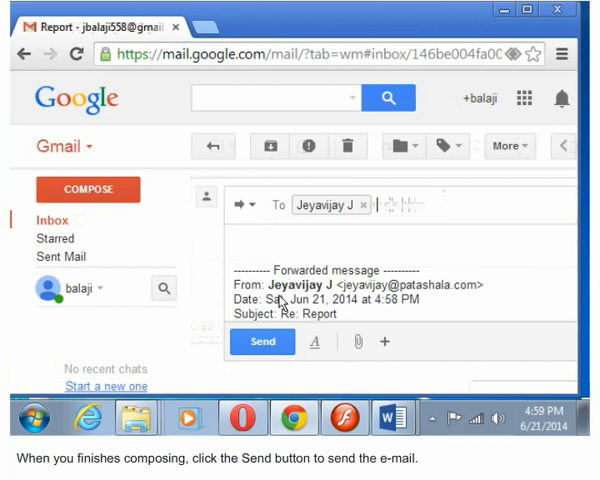
{"action": "left_click", "coordinate": [262, 342]}
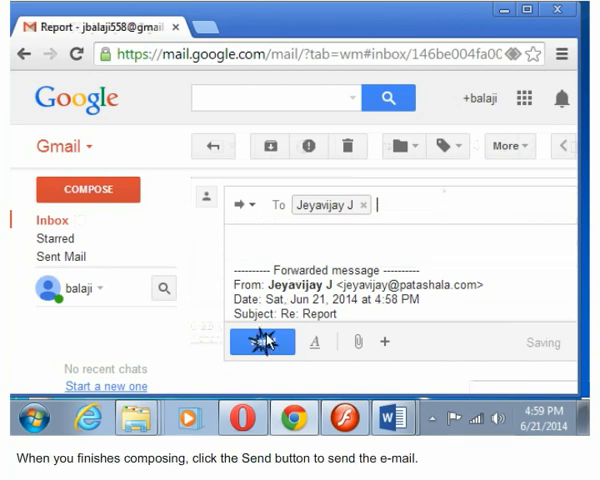
{"action": "left_click", "coordinate": [262, 342]}
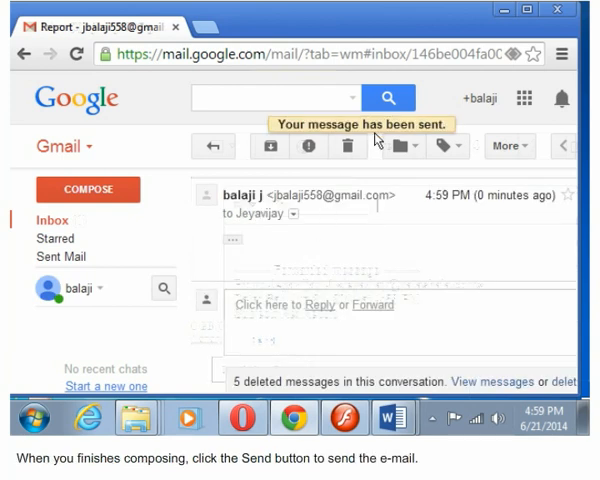